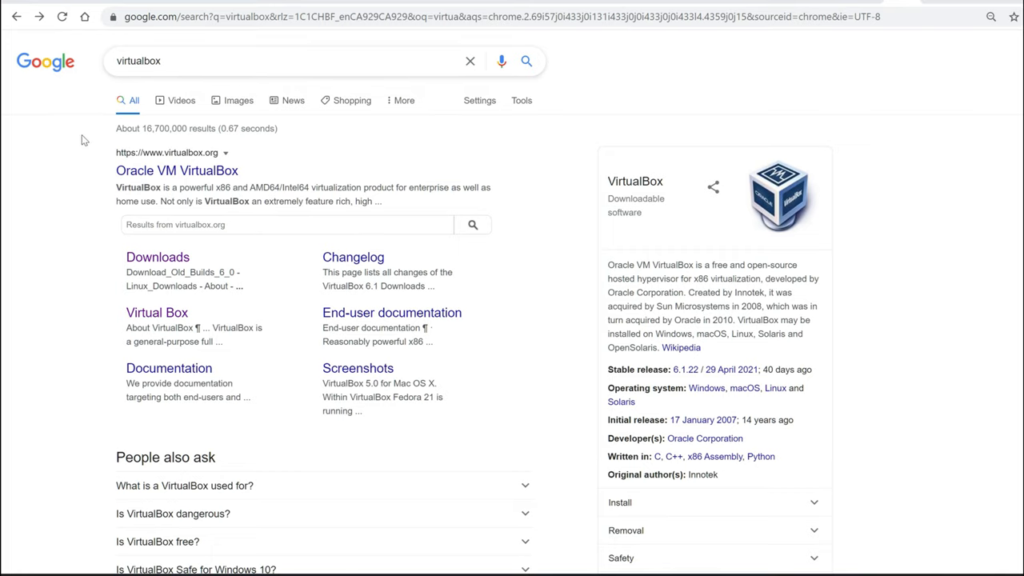
{"action": "mouse_move", "coordinate": [214, 269]}
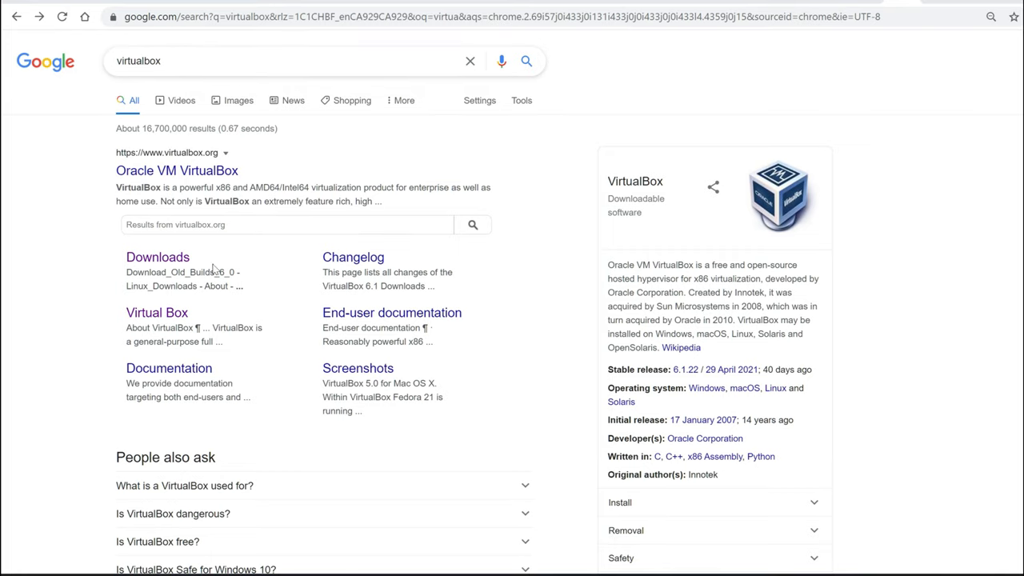
- Go to the official VirtualBox Downloads page from the Google results
{"action": "left_click", "coordinate": [157, 256]}
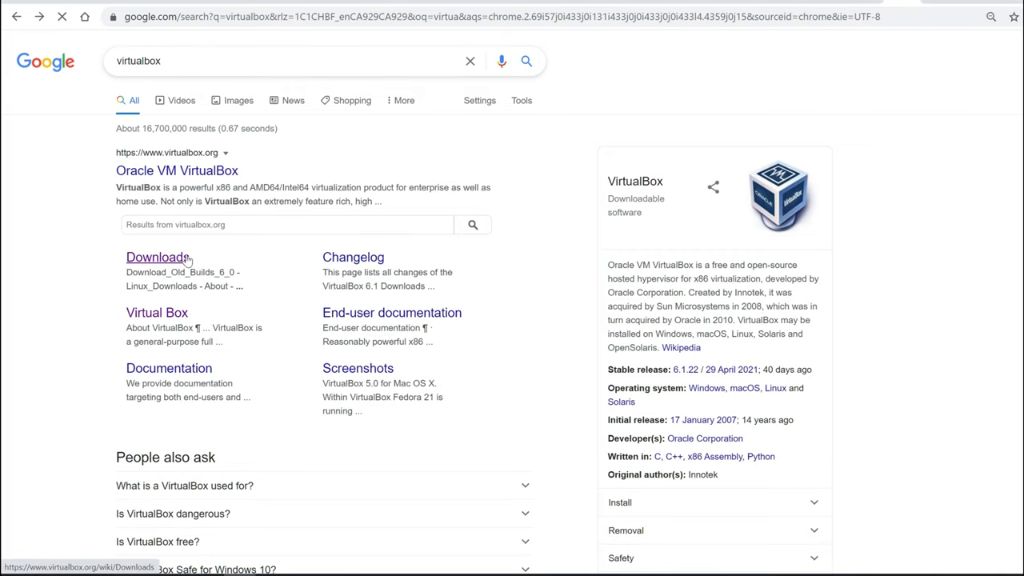
{"action": "left_click", "coordinate": [157, 255]}
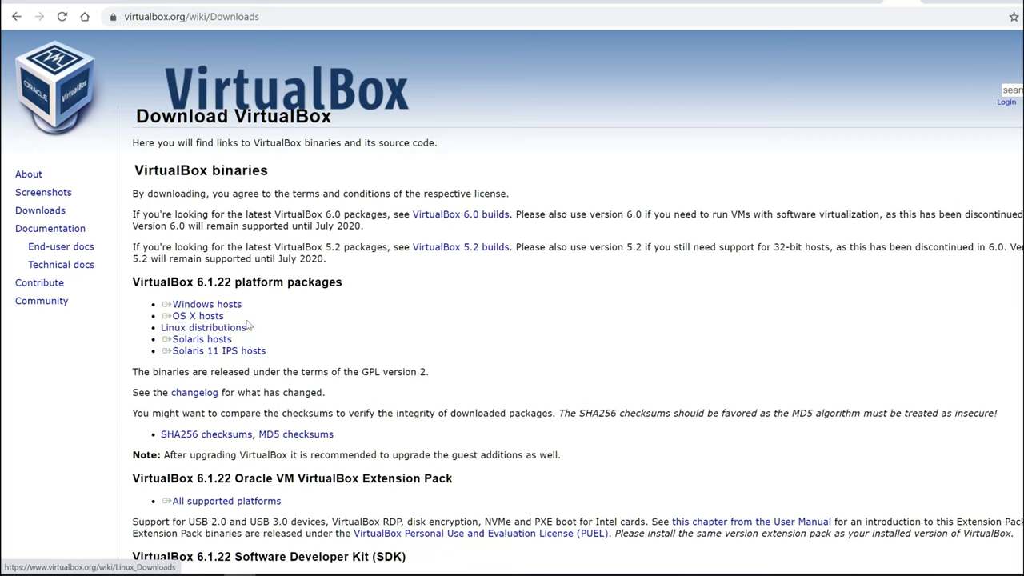
- Download the 'Windows hosts' 6.1.22 installer and run the downloaded .exe
{"action": "left_click", "coordinate": [207, 304]}
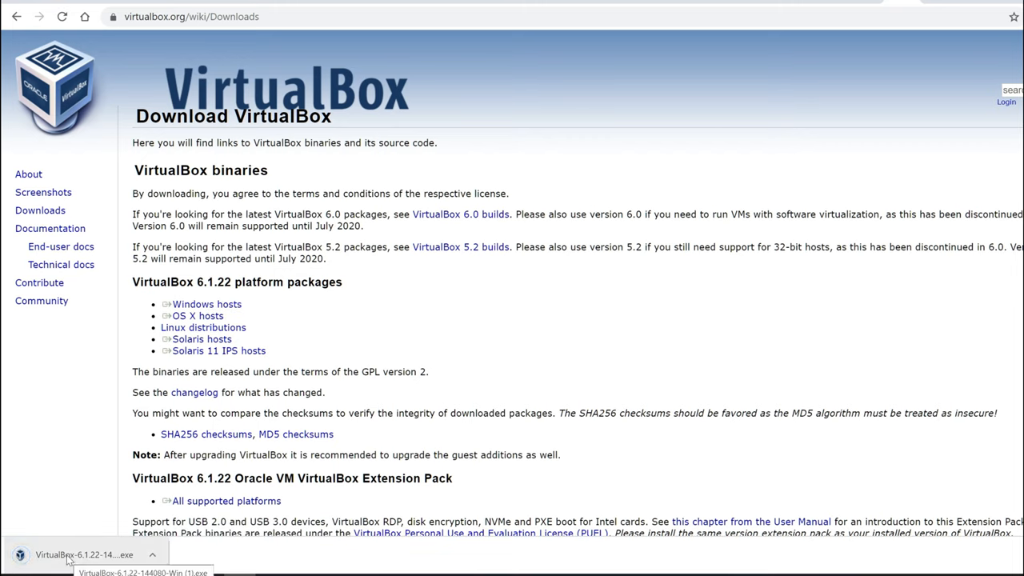
{"action": "left_click", "coordinate": [83, 553]}
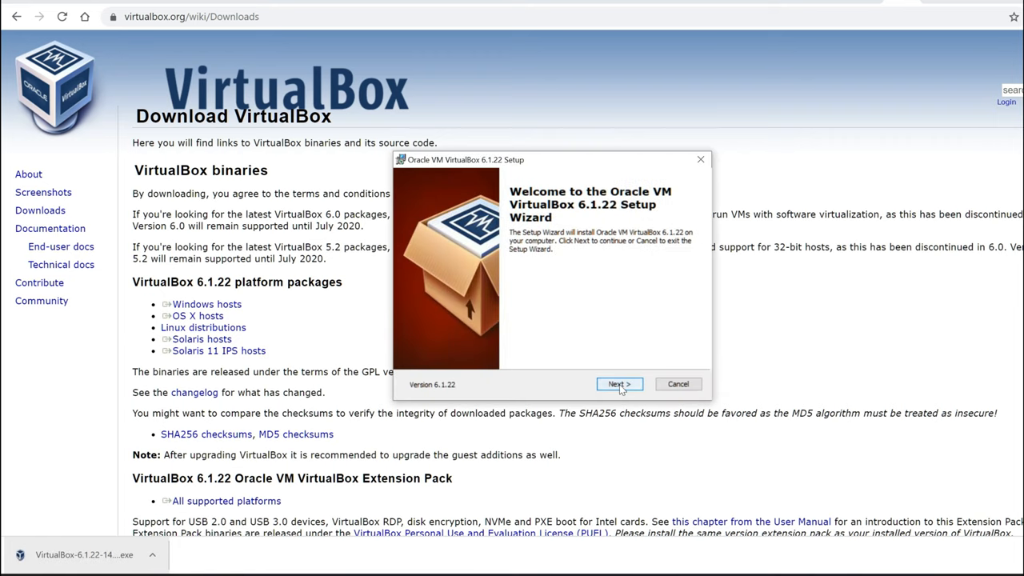
- Install VirtualBox 6.1.22 with default features, accept the network reset and UAC, then finish and start it
{"action": "left_click", "coordinate": [618, 384]}
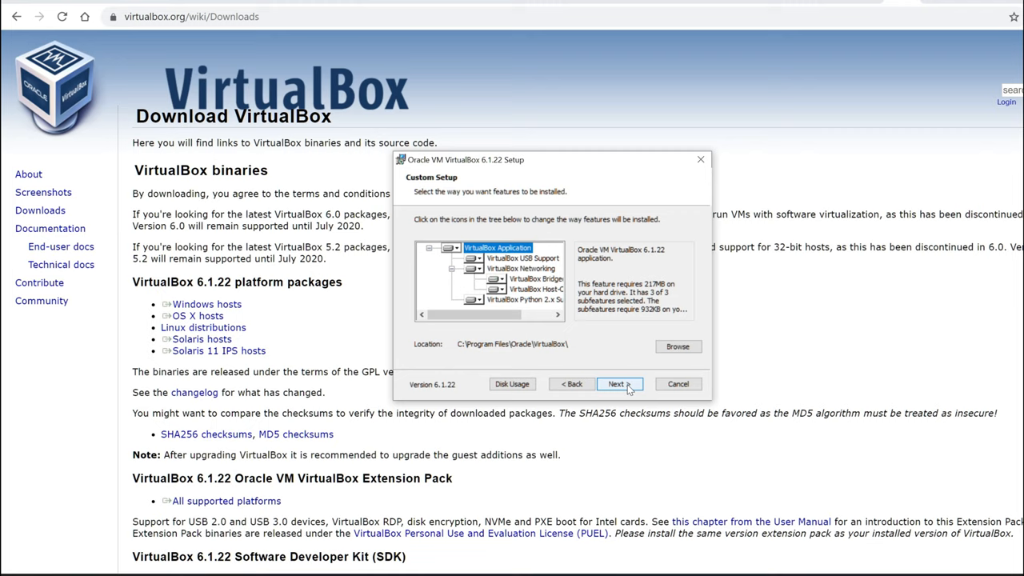
{"action": "mouse_move", "coordinate": [584, 324]}
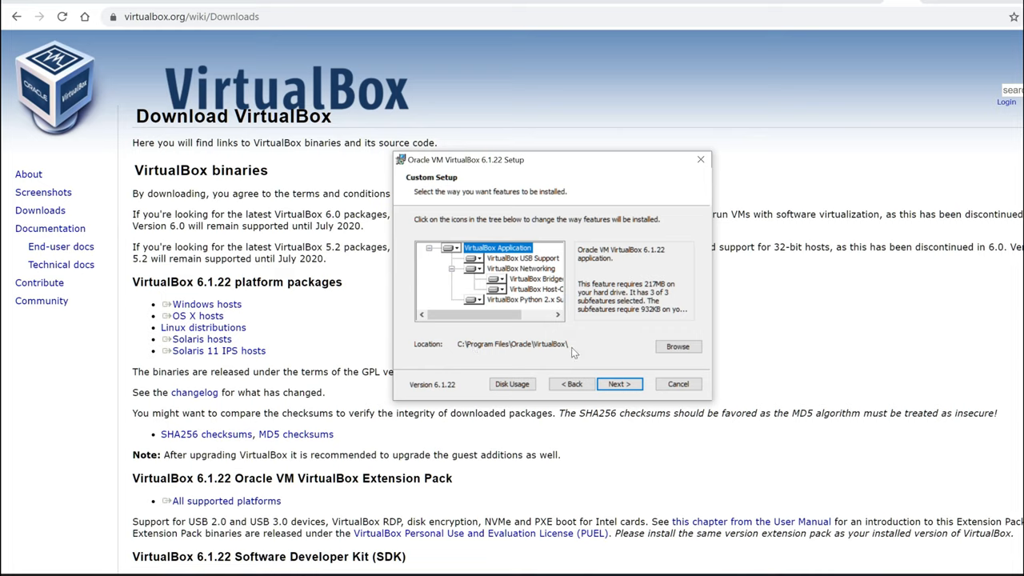
{"action": "left_click", "coordinate": [619, 384]}
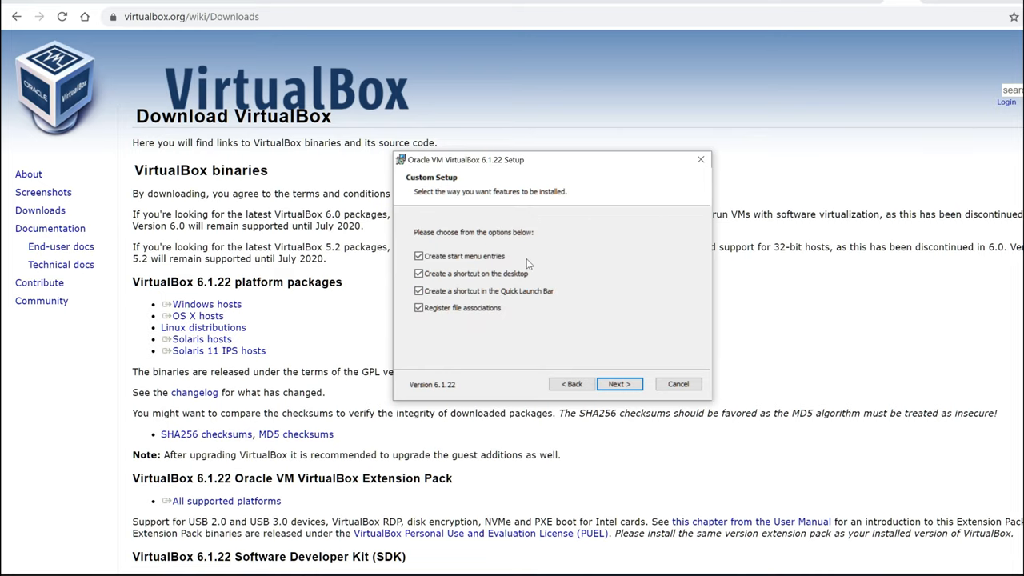
{"action": "left_click", "coordinate": [417, 307]}
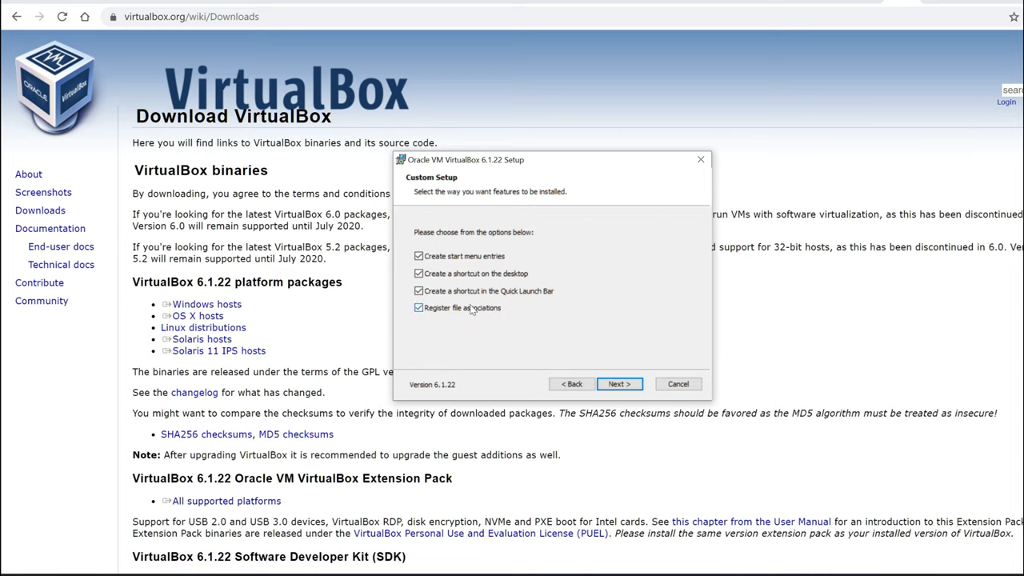
{"action": "left_click", "coordinate": [618, 384]}
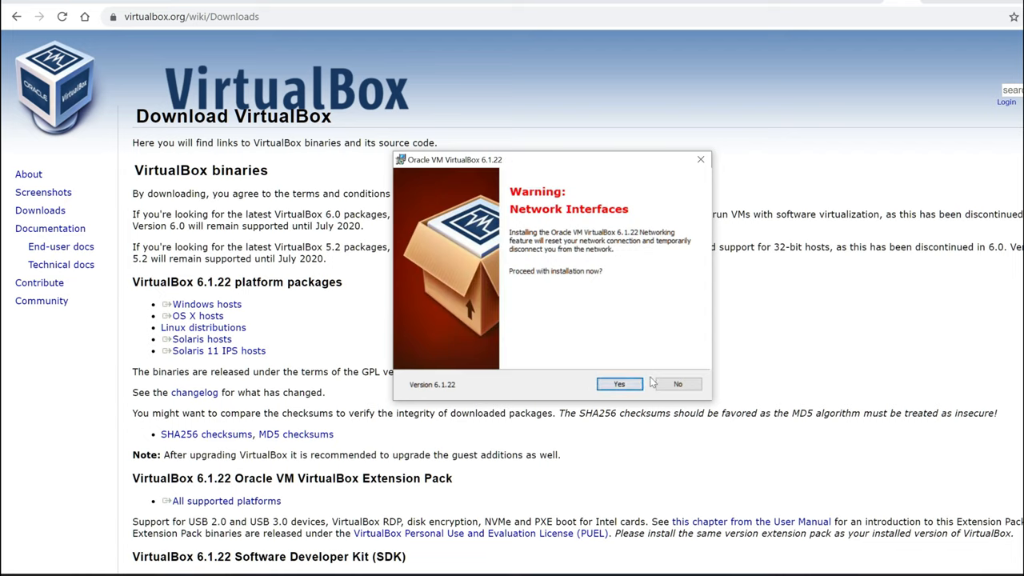
{"action": "left_click", "coordinate": [617, 384]}
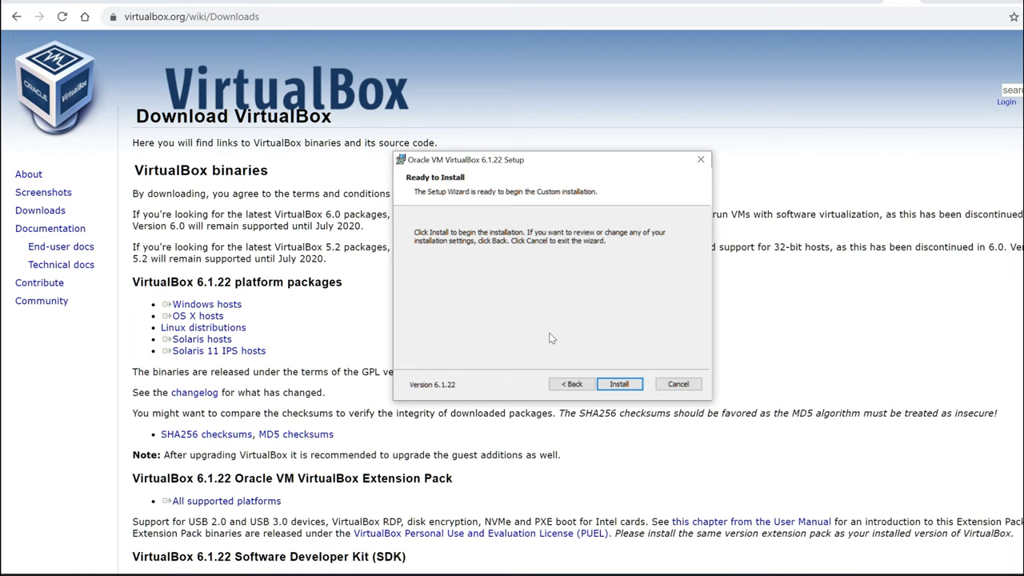
{"action": "left_click", "coordinate": [619, 384]}
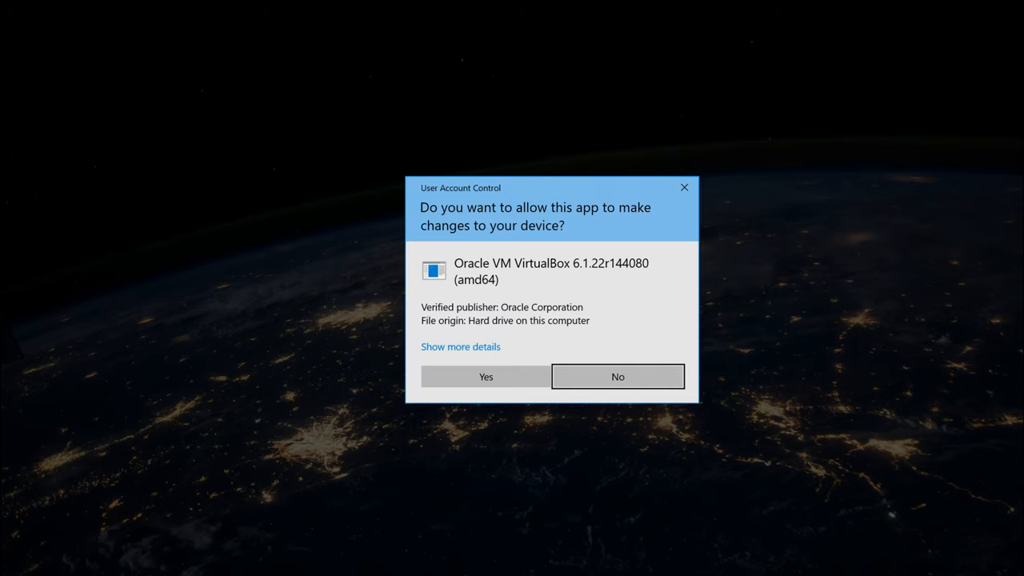
{"action": "left_click", "coordinate": [486, 376]}
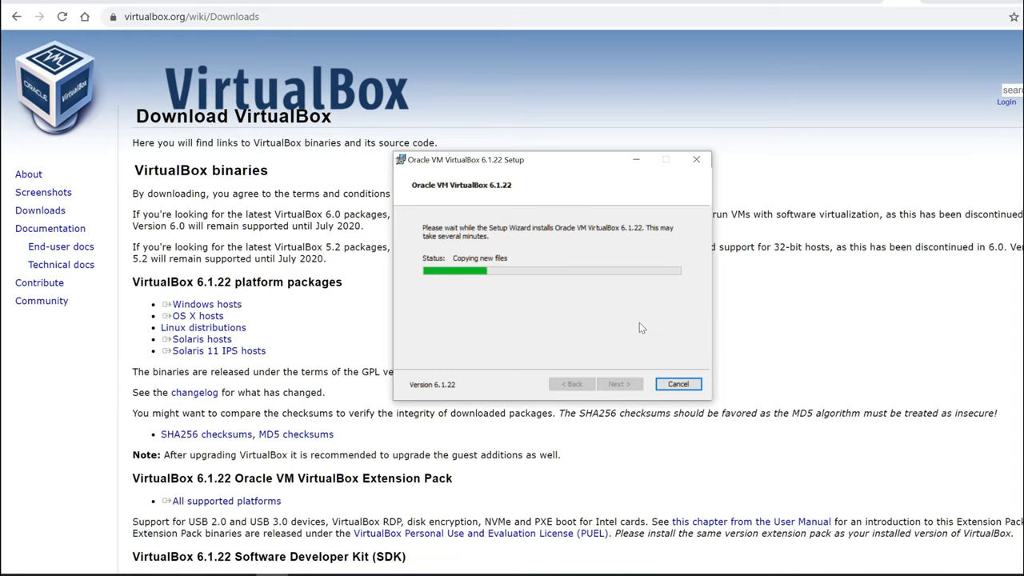
{"action": "mouse_move", "coordinate": [560, 332]}
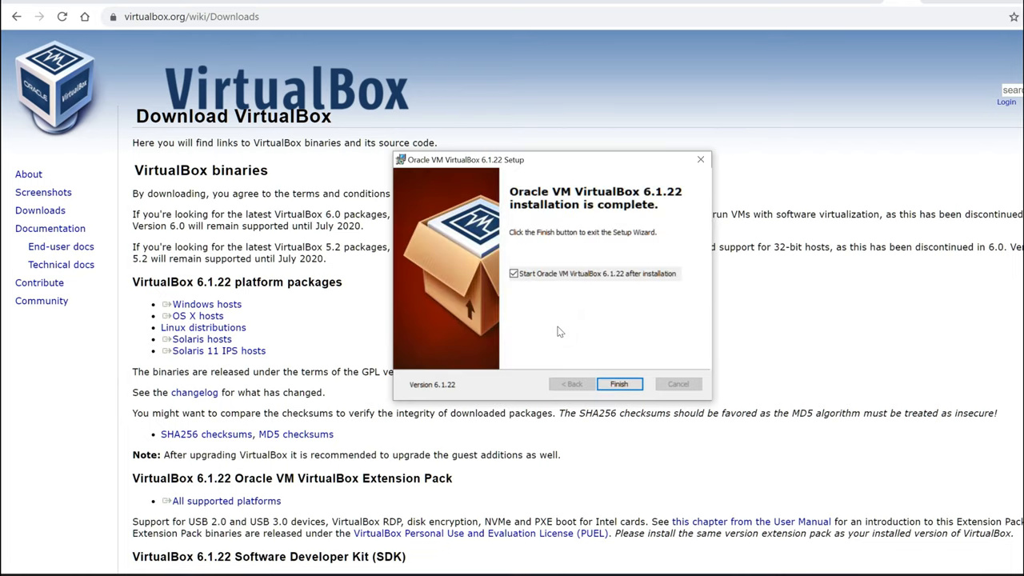
{"action": "left_click", "coordinate": [617, 384]}
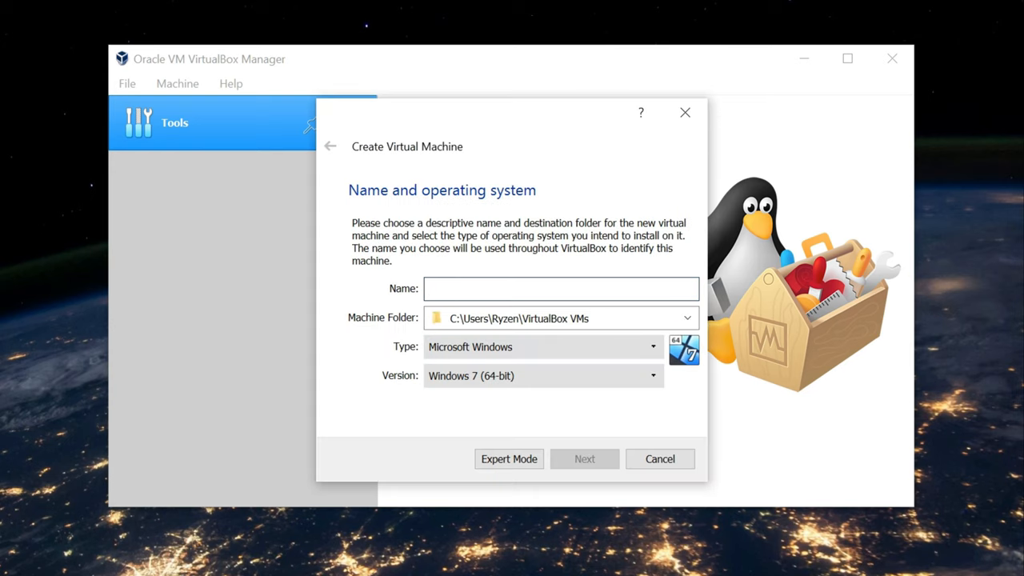
- Name the machine 'Window', set its memory to 4096 MB and continue to the hard disk step
{"action": "type", "text": "Windows 11"}
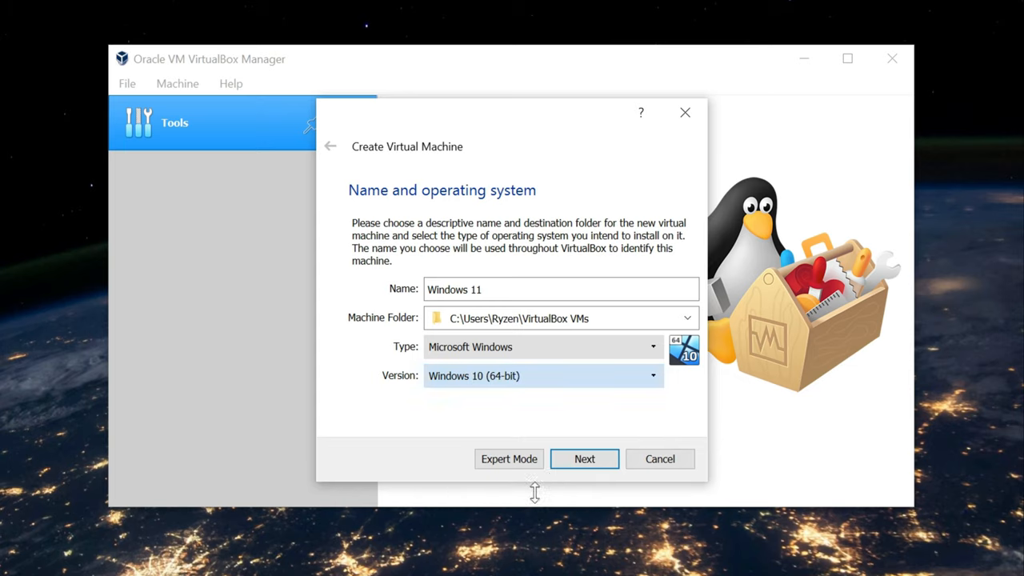
{"action": "left_click", "coordinate": [584, 458]}
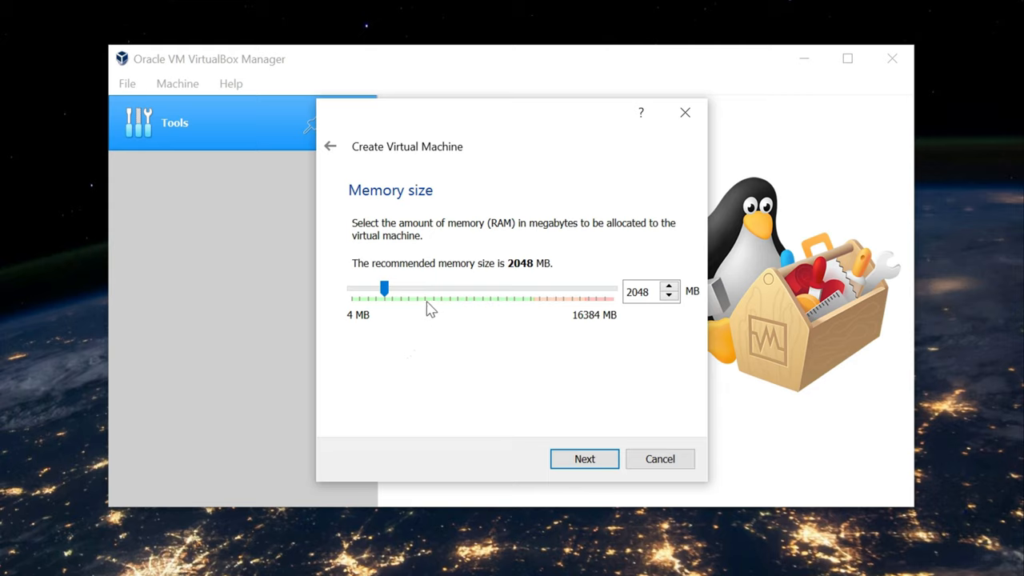
{"action": "left_click_drag", "start_coordinate": [384, 288], "coordinate": [407, 288]}
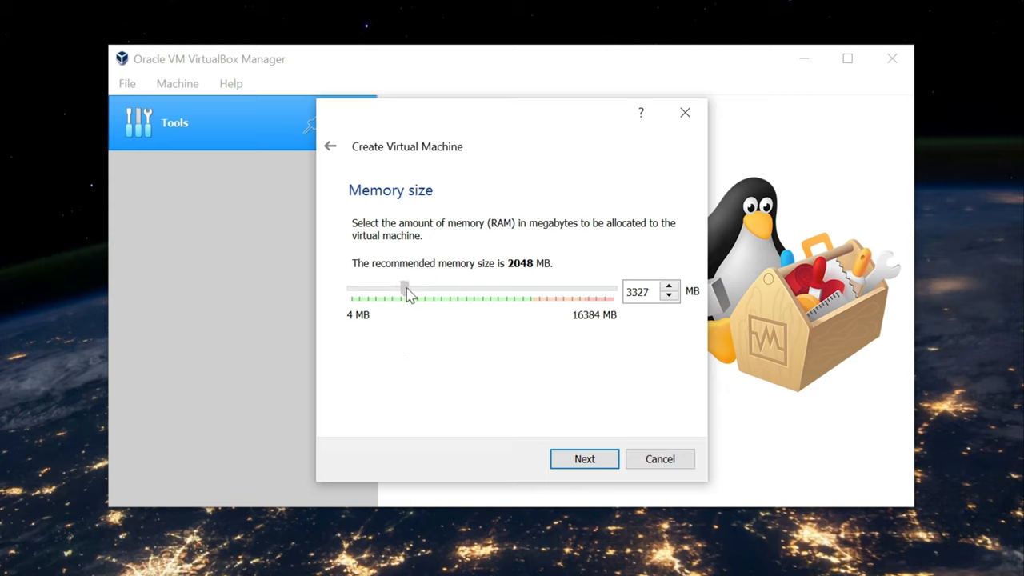
{"action": "left_click_drag", "start_coordinate": [406, 289], "coordinate": [397, 289]}
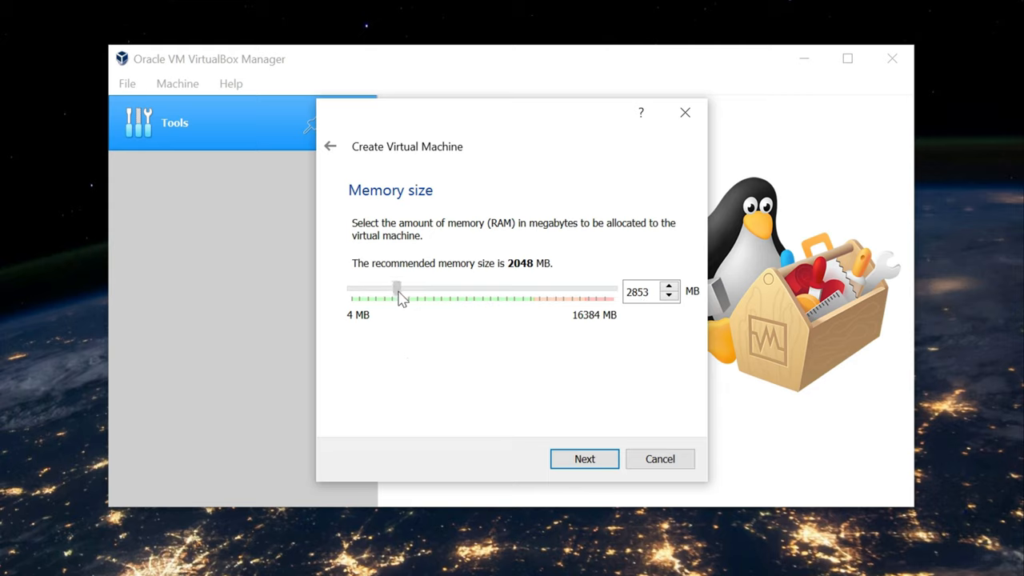
{"action": "left_click_drag", "start_coordinate": [396, 291], "coordinate": [408, 291]}
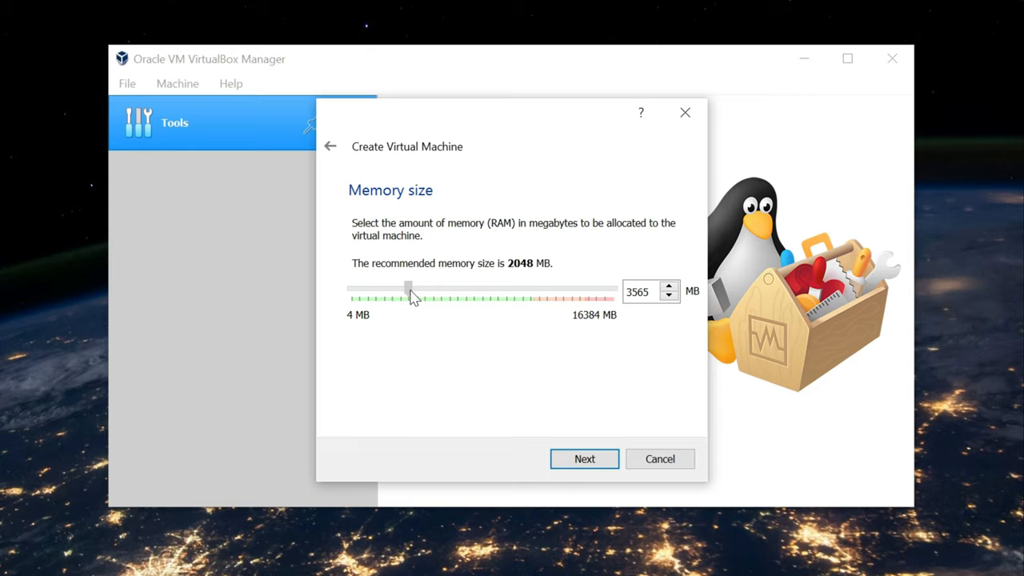
{"action": "left_click_drag", "start_coordinate": [408, 288], "coordinate": [416, 288]}
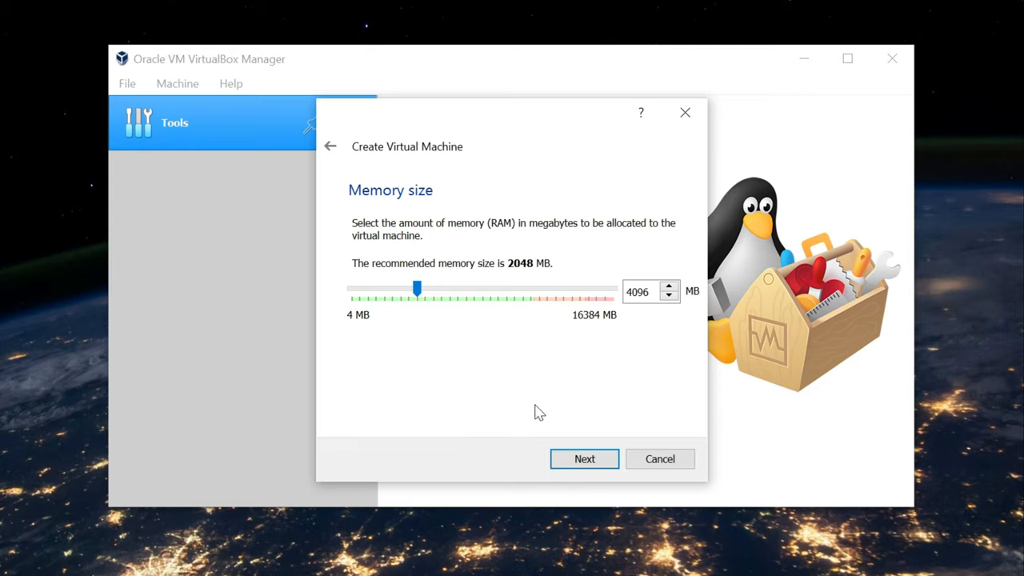
{"action": "left_click", "coordinate": [584, 458]}
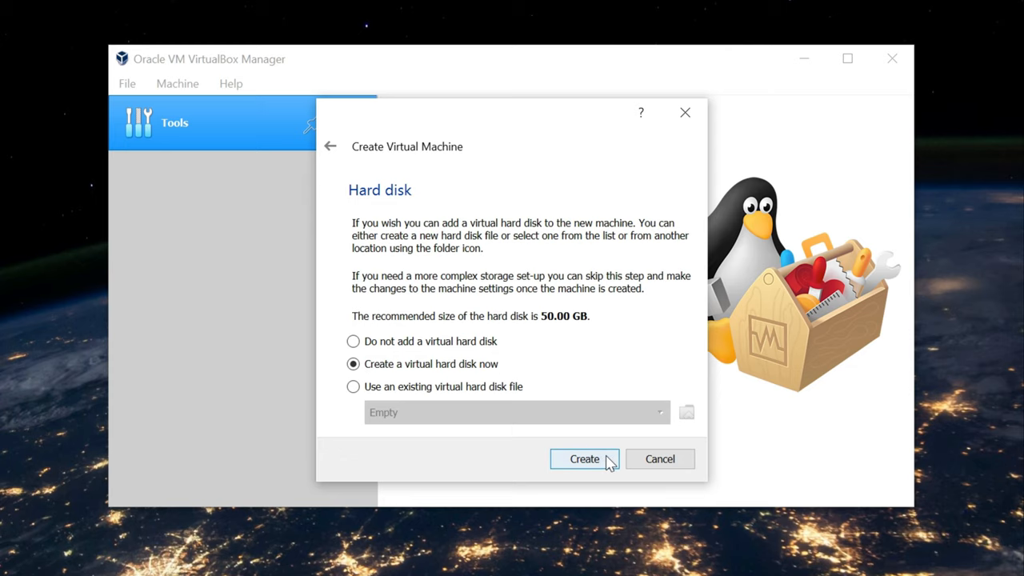
- Create a new 50.00 GB VDI virtual hard disk for the Windows 11 machine
{"action": "left_click", "coordinate": [584, 458]}
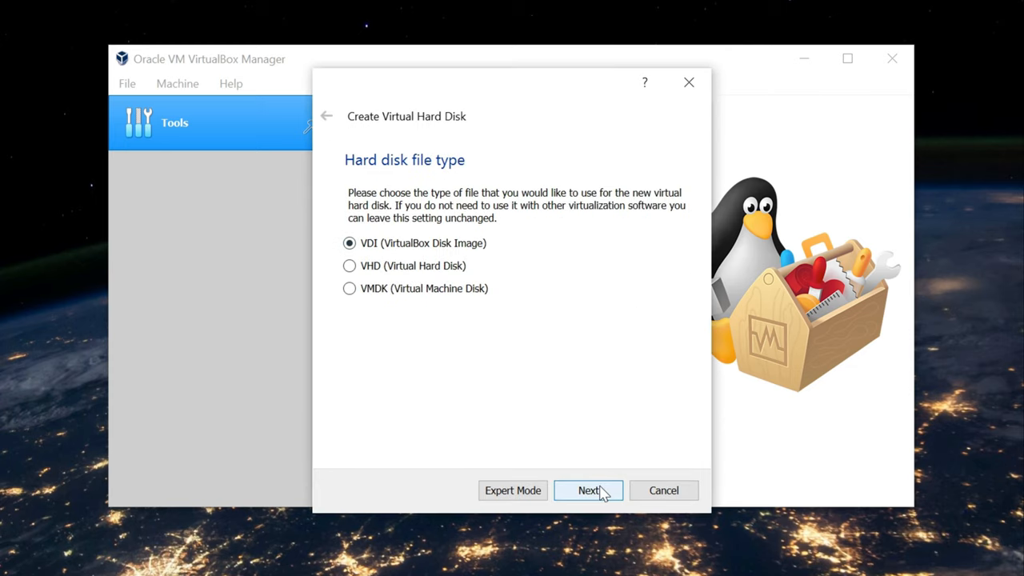
{"action": "left_click", "coordinate": [588, 489]}
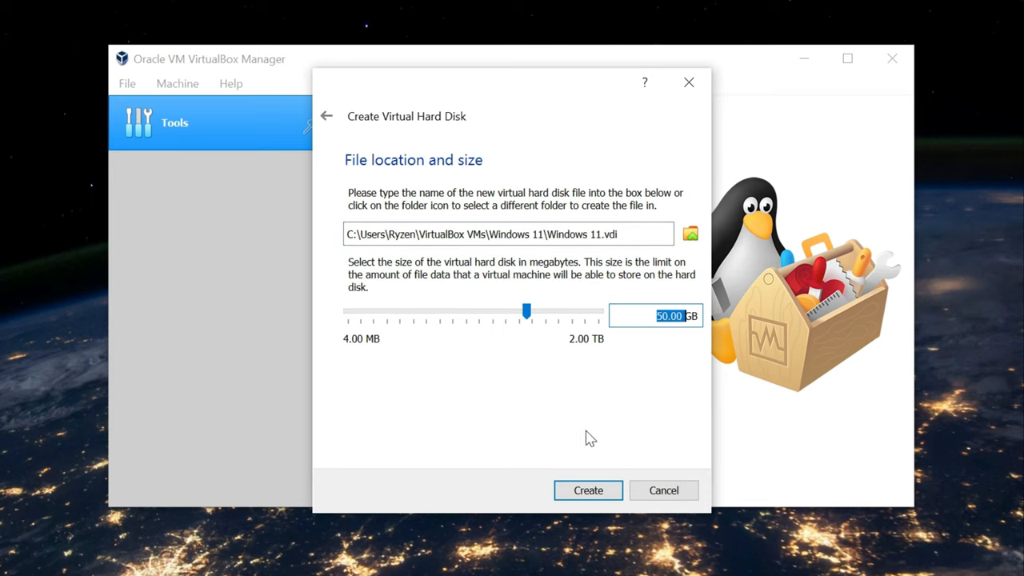
{"action": "left_click", "coordinate": [589, 489]}
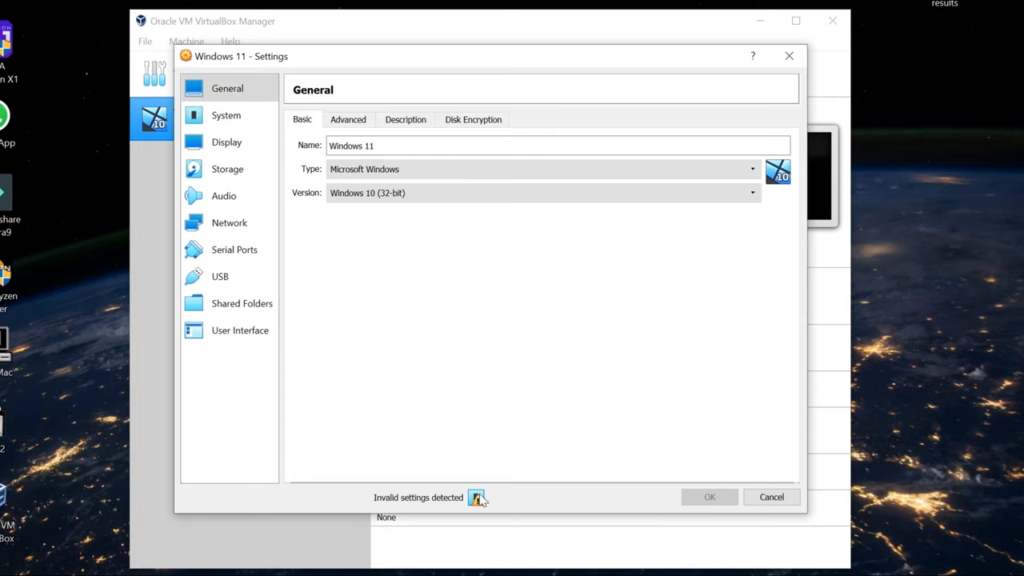
{"action": "mouse_move", "coordinate": [477, 498]}
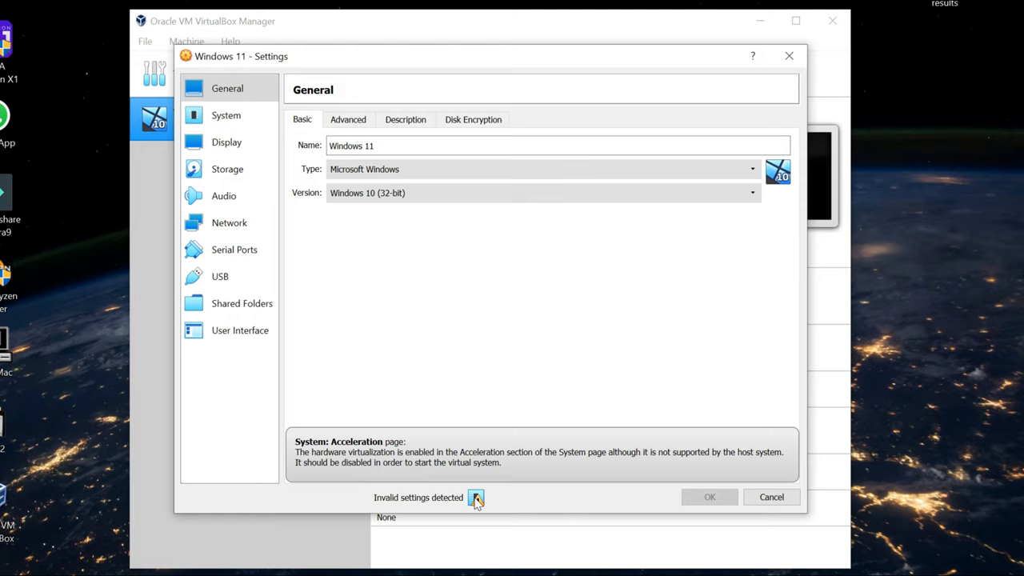
{"action": "mouse_move", "coordinate": [525, 502]}
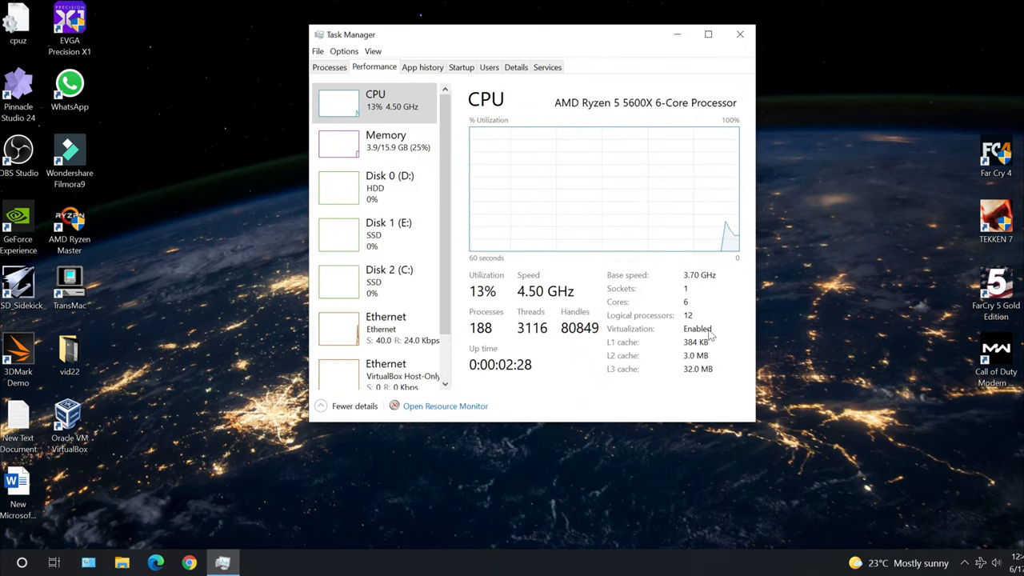
- Check the CPU Virtualization field in Task Manager's Performance view
{"action": "left_click", "coordinate": [222, 563]}
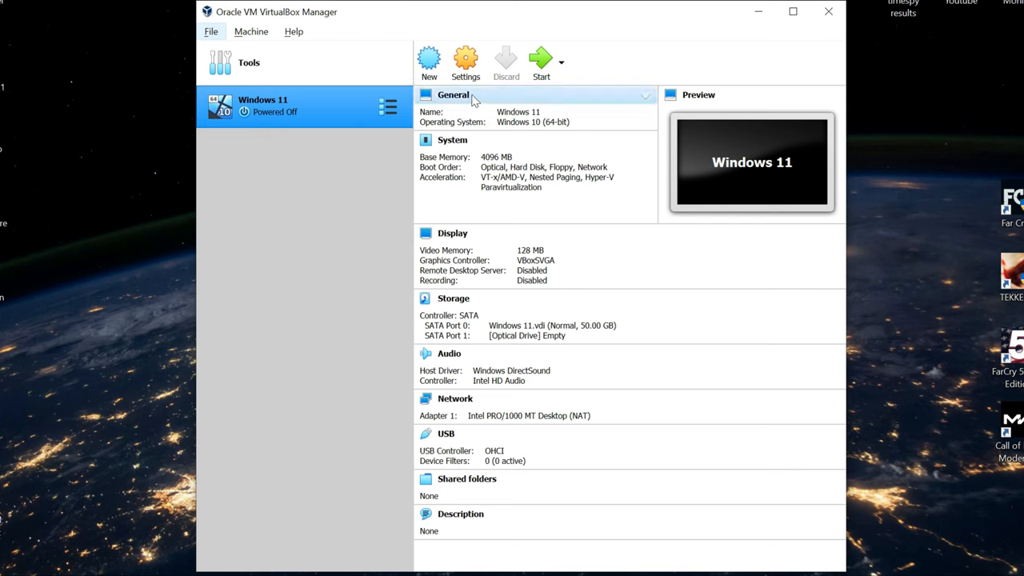
- In System settings, uncheck Floppy, move Network above it in boot order and save
{"action": "left_click", "coordinate": [466, 61]}
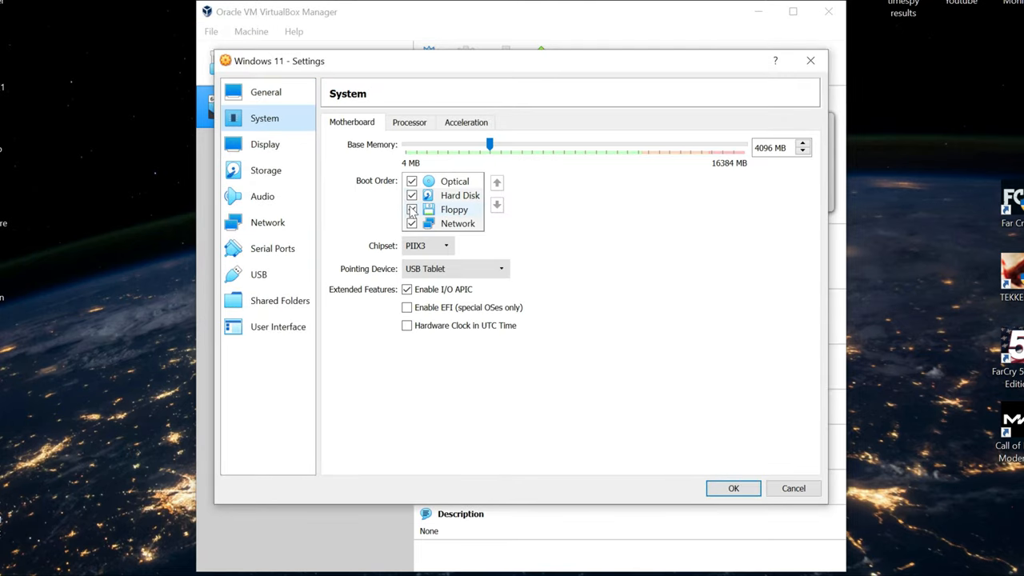
{"action": "left_click", "coordinate": [411, 208]}
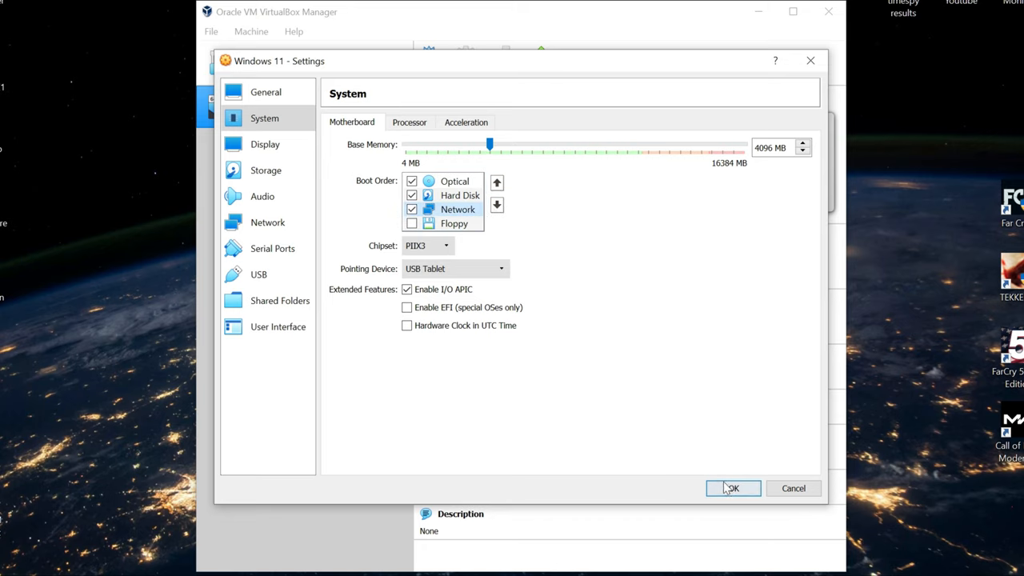
{"action": "left_click", "coordinate": [731, 488]}
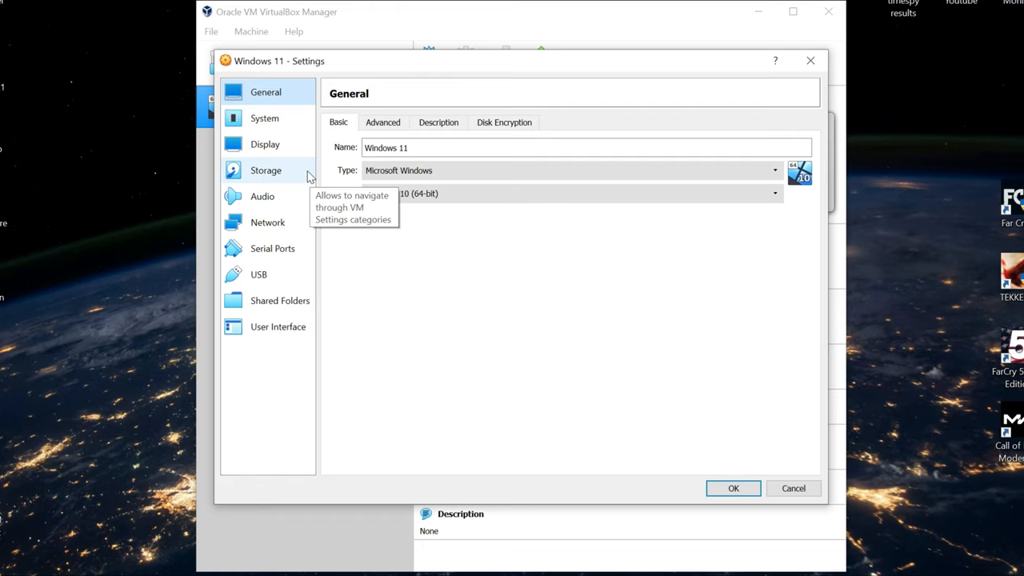
{"action": "mouse_move", "coordinate": [288, 171]}
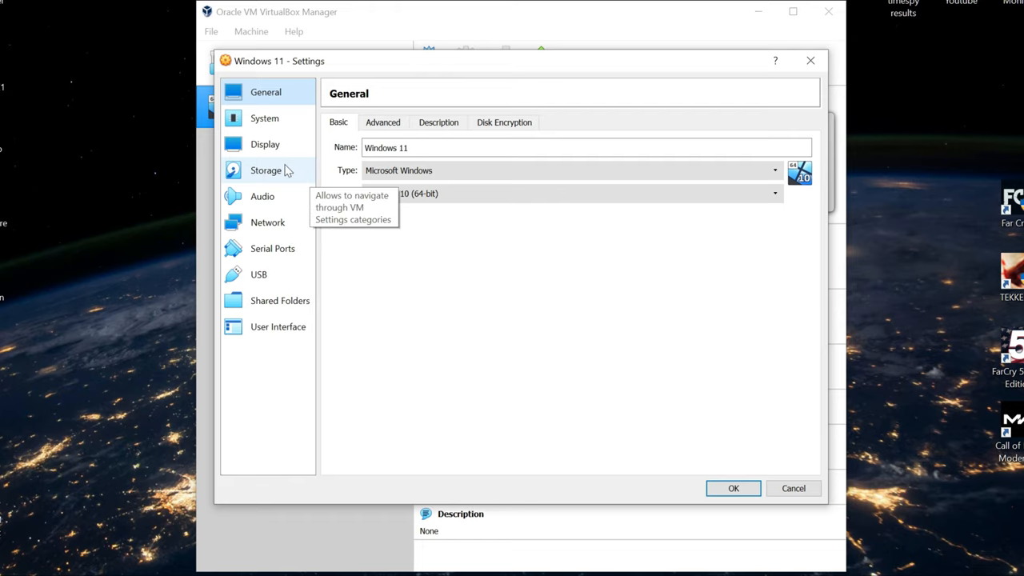
- Add an optical drive on Controller: SATA to open the optical disk chooser
{"action": "left_click", "coordinate": [266, 170]}
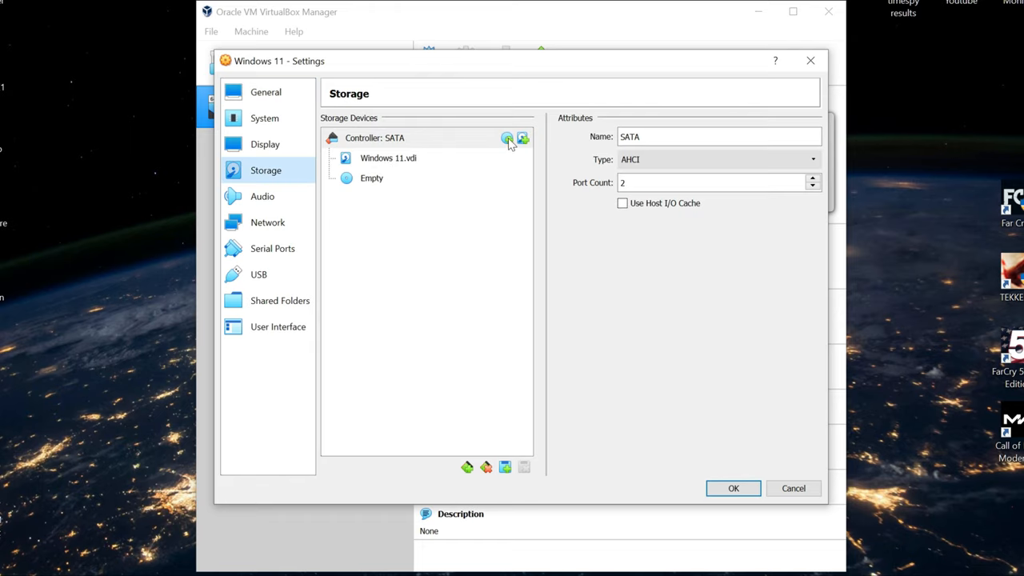
{"action": "left_click", "coordinate": [505, 137]}
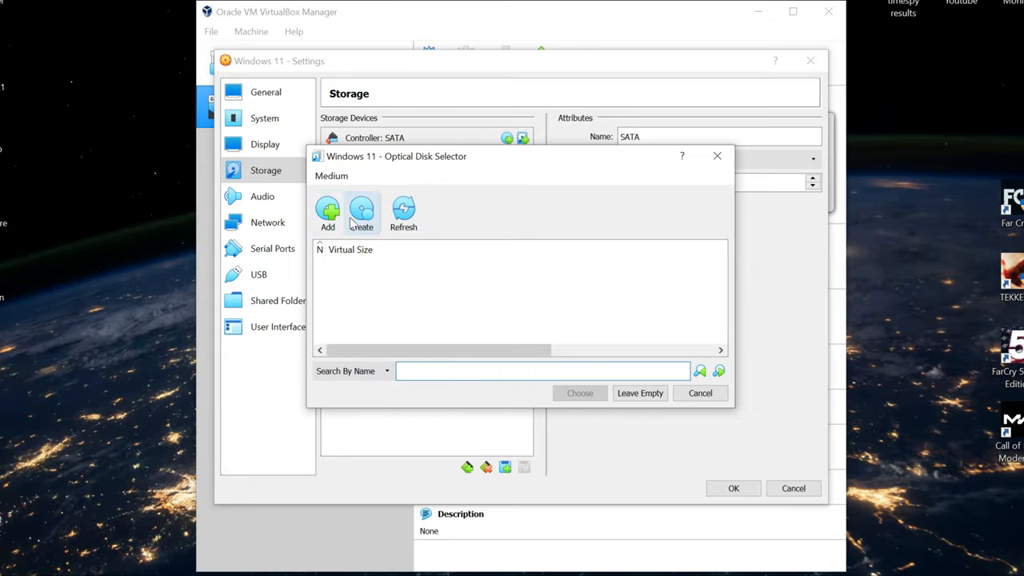